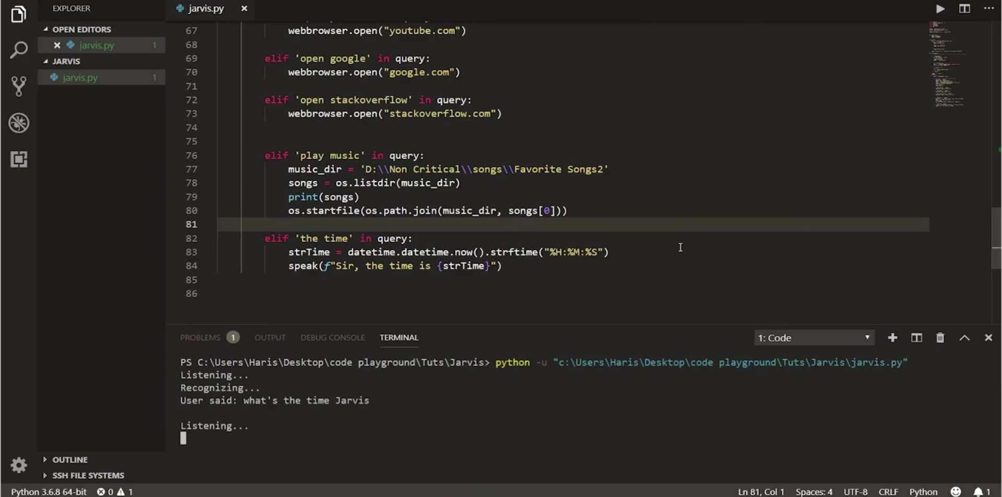
- Interrupt the running jarvis.py script in the terminal after the time response
key("ctrl+c")
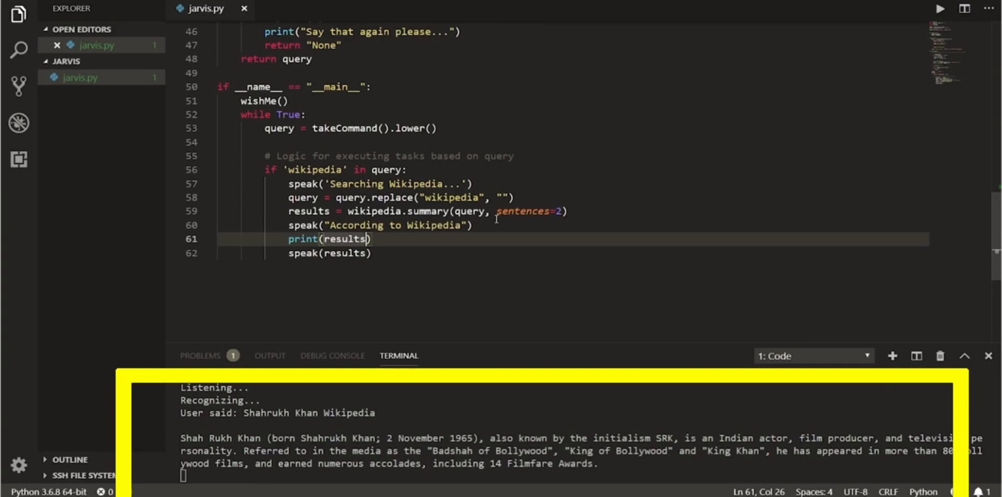
mouse_move(635, 440)
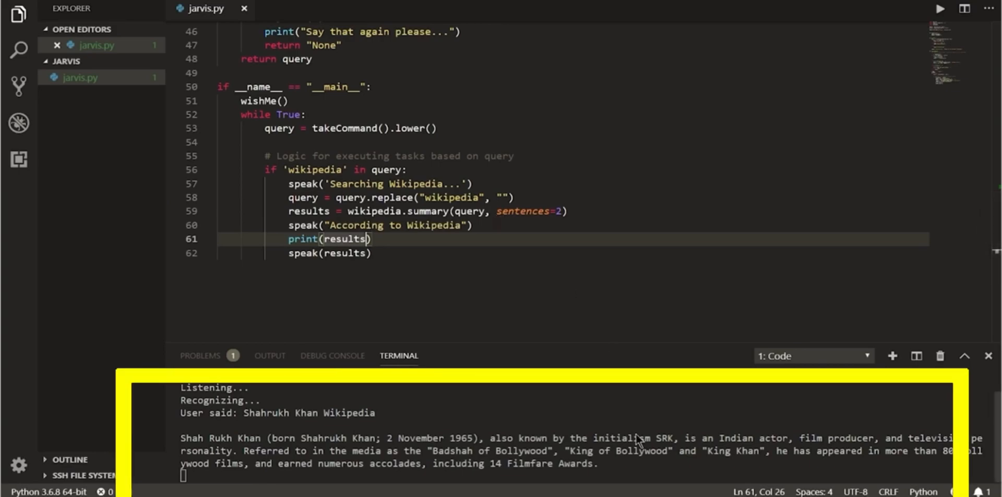
mouse_move(656, 468)
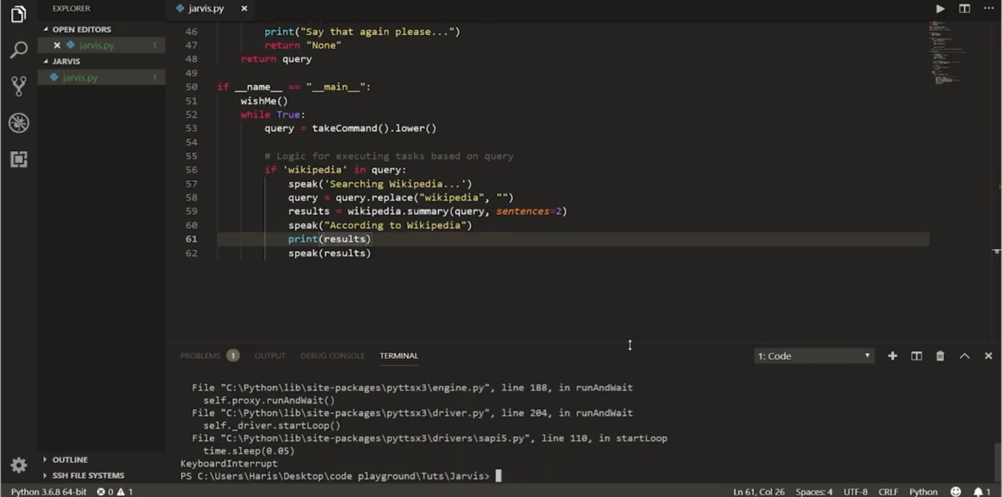
- Return focus to the VS Code window after reading the Shah Rukh Khan summary
left_click(940, 8)
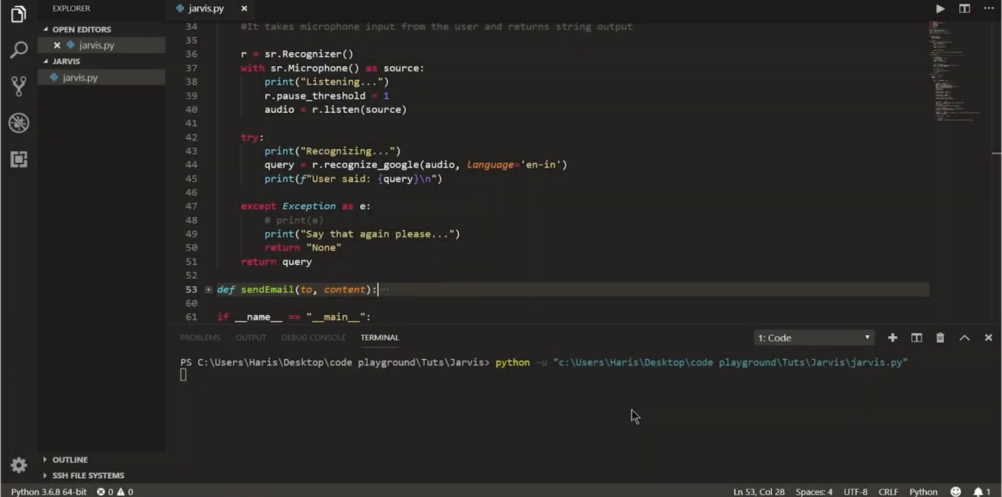